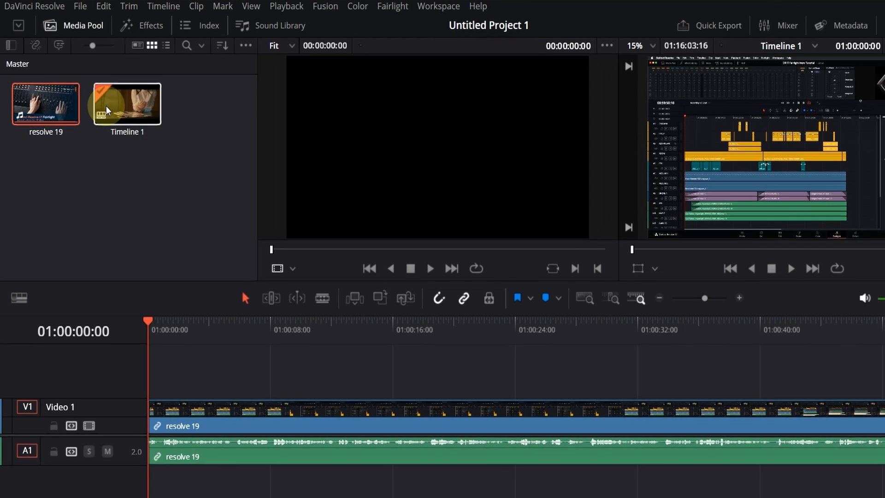
# - Open Preferences from the DaVinci Resolve menu, landing on the User side
pyautogui.click(36, 7)
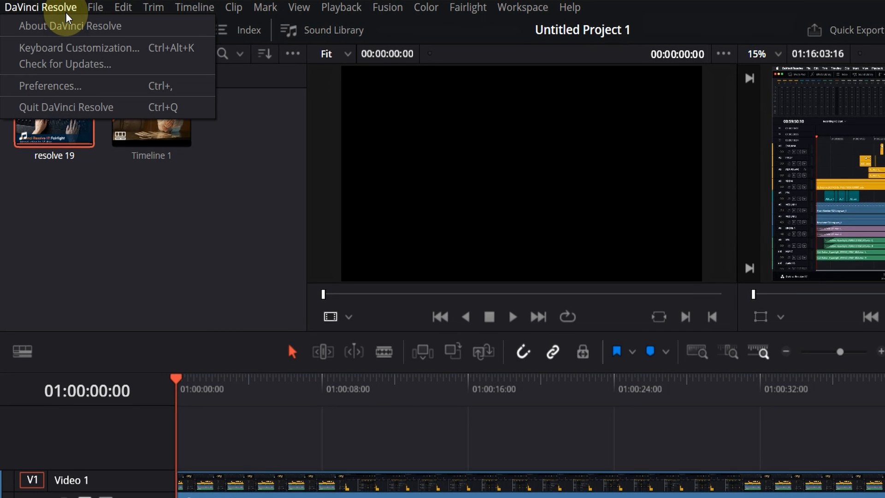
pyautogui.click(49, 86)
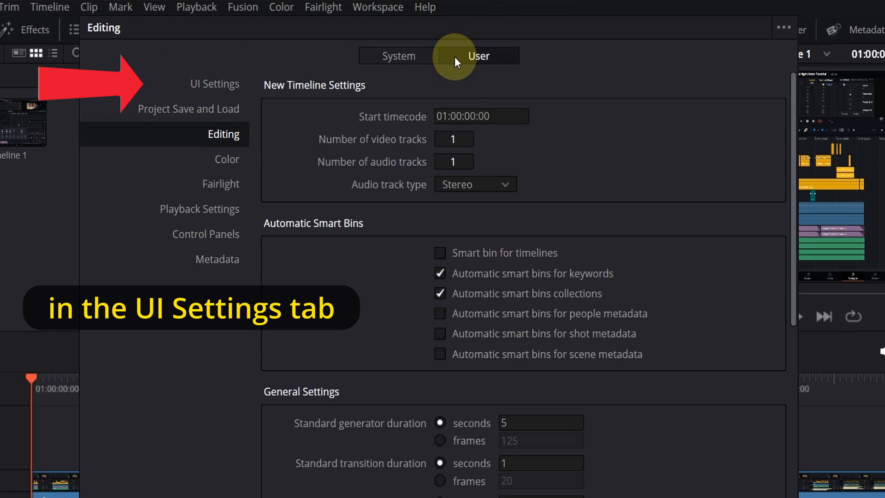
# - In UI Settings set UI Display Scale to 100%, save, and acknowledge the restart-required notice
pyautogui.click(214, 84)
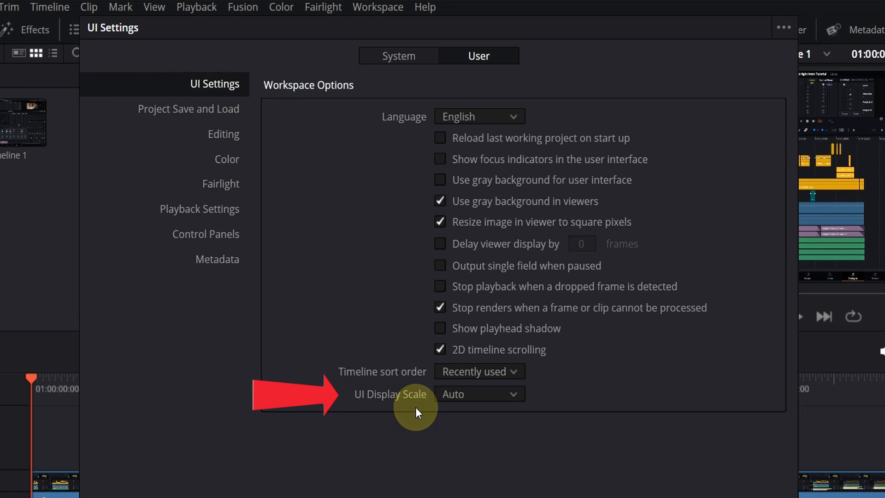
pyautogui.click(479, 394)
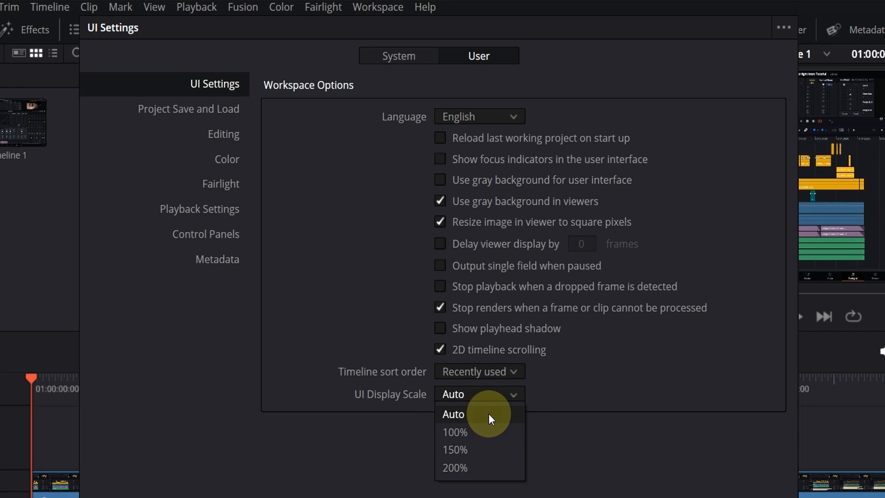
pyautogui.moveTo(494, 482)
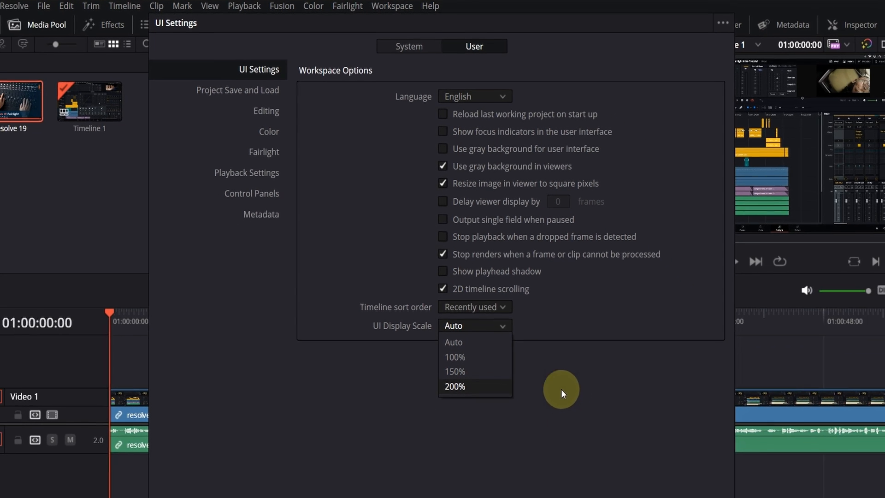
pyautogui.click(454, 357)
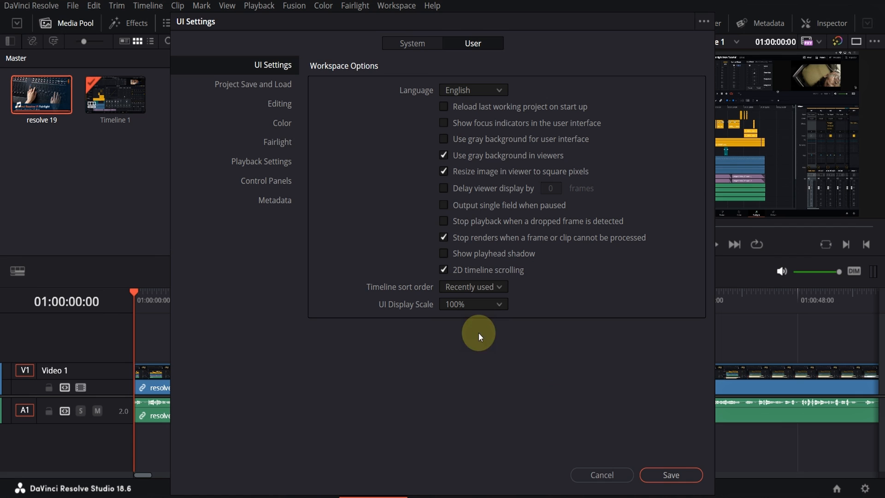
pyautogui.click(670, 475)
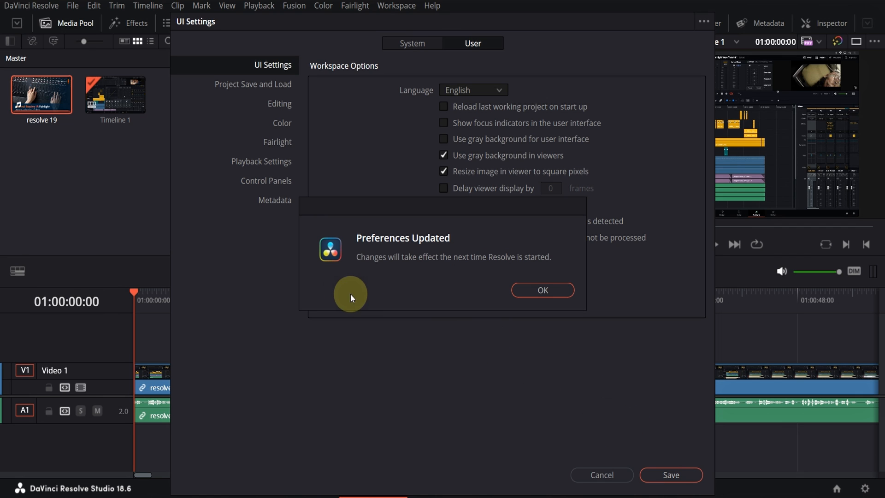
pyautogui.moveTo(553, 270)
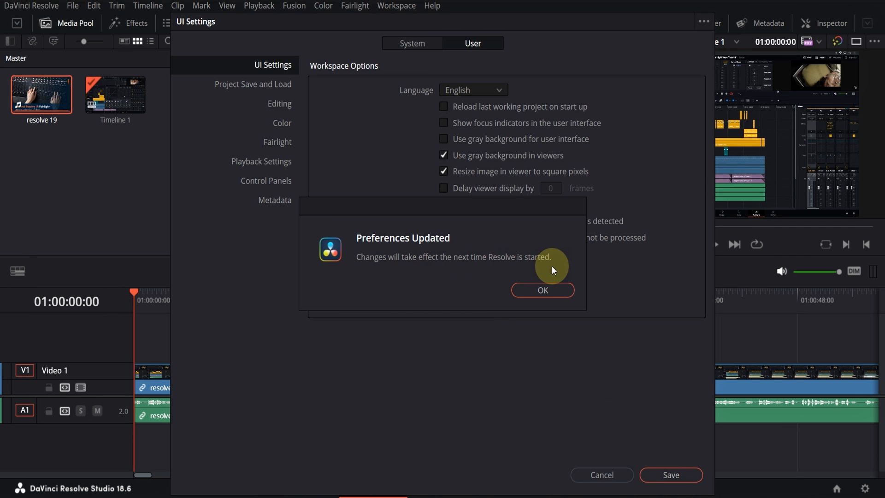
pyautogui.click(542, 290)
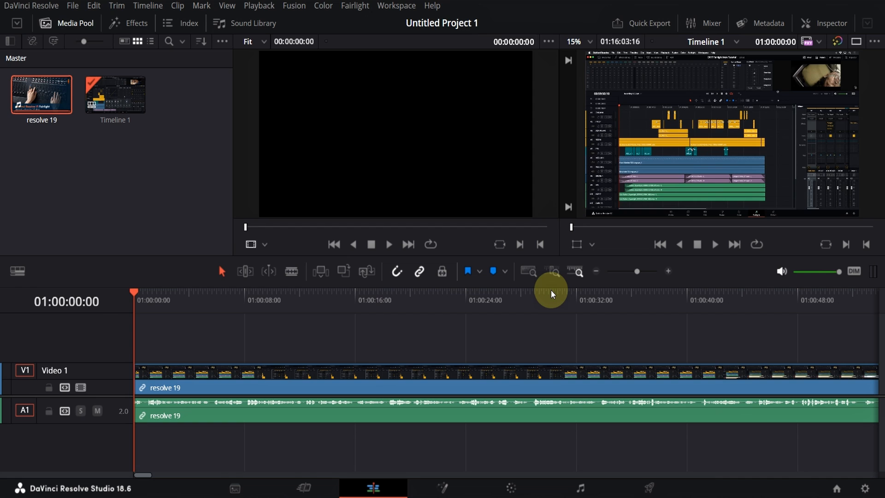